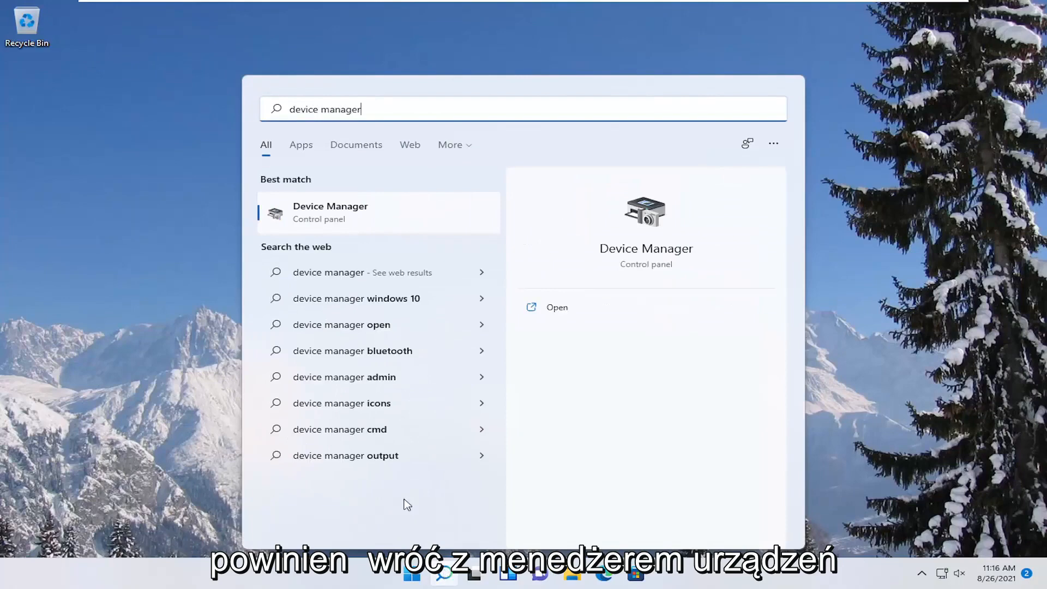
# Launch Device Manager from the Windows Search results
pyautogui.click(330, 212)
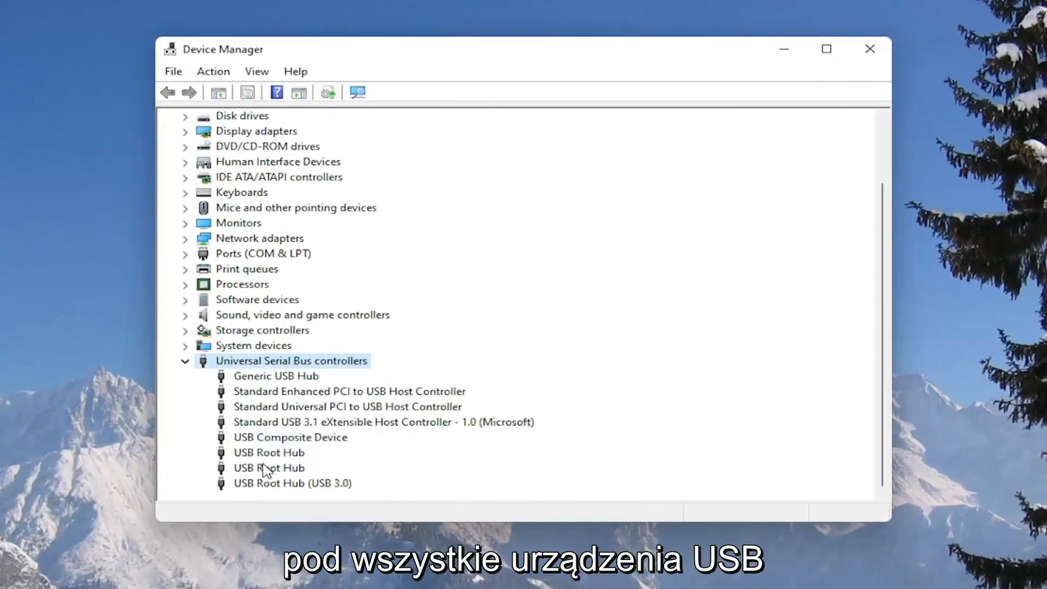
# Uncheck 'Allow the computer to turn off this device' for the Generic USB Hub and confirm
pyautogui.click(269, 468)
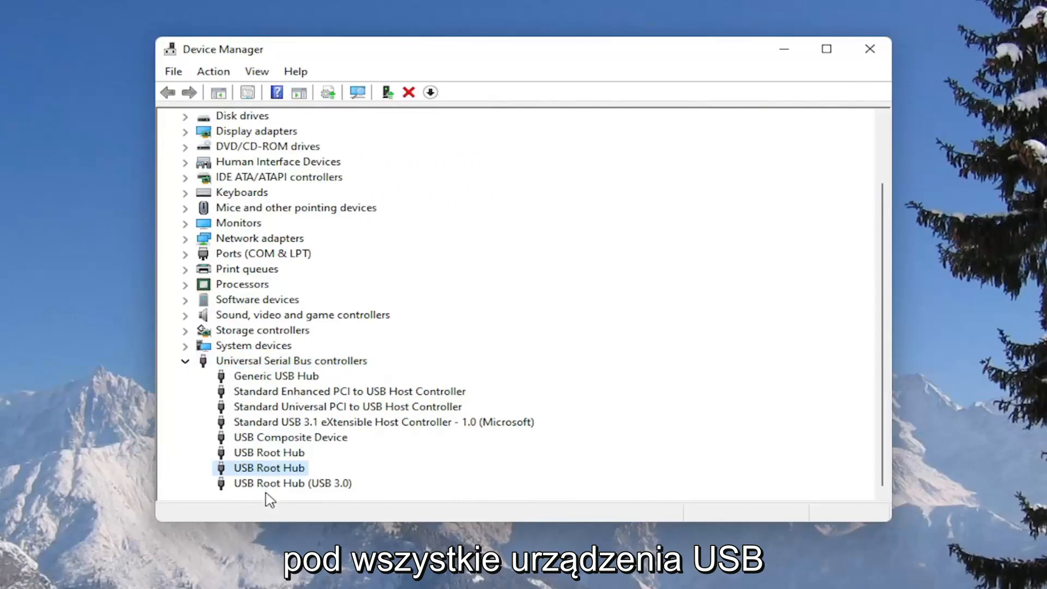
pyautogui.rightClick(275, 376)
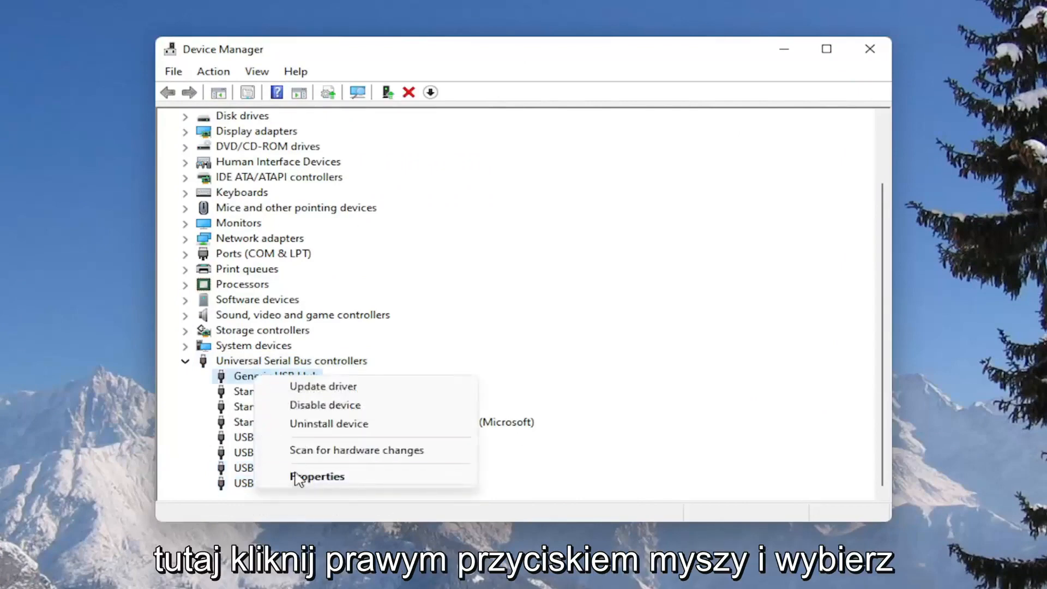
pyautogui.click(321, 477)
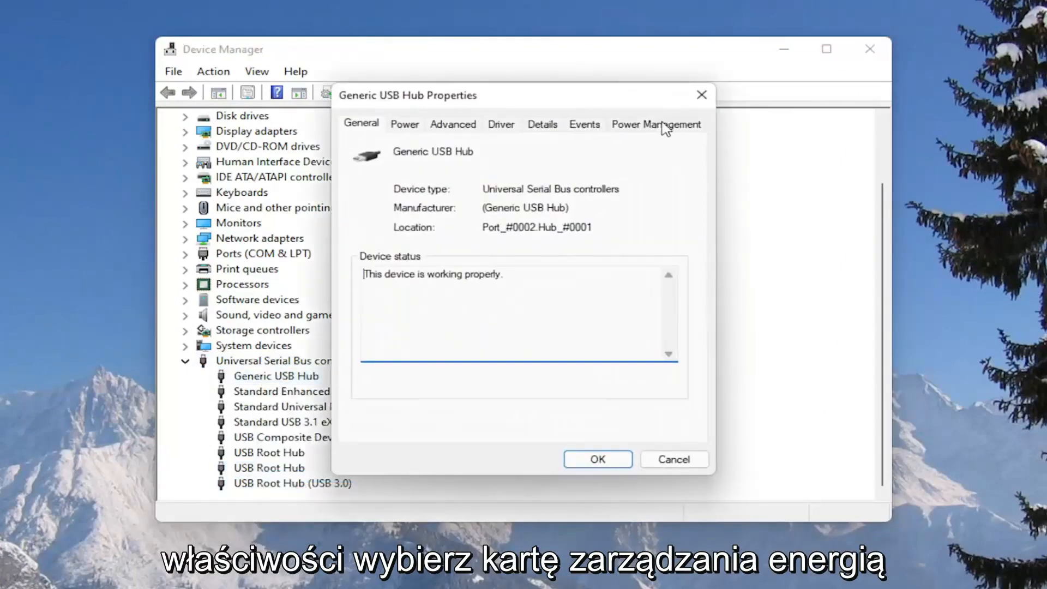
pyautogui.click(656, 125)
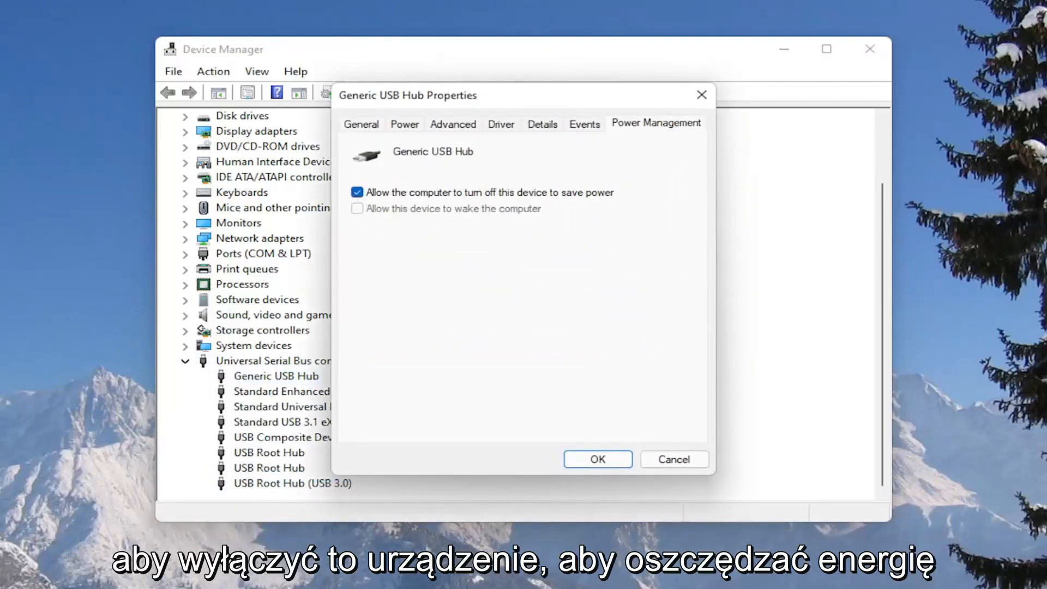
pyautogui.moveTo(287, 142)
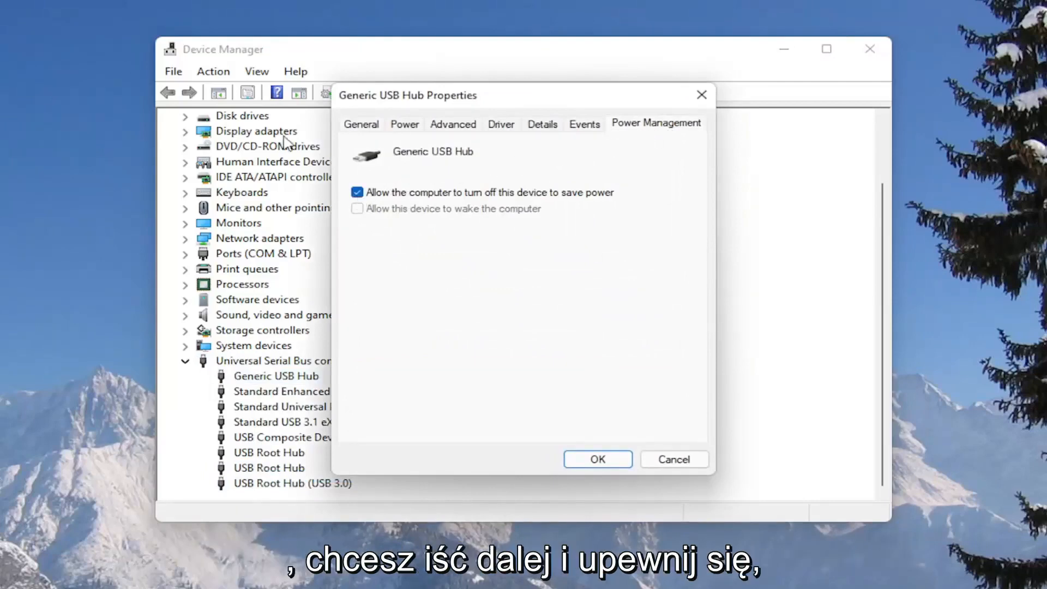
pyautogui.click(357, 192)
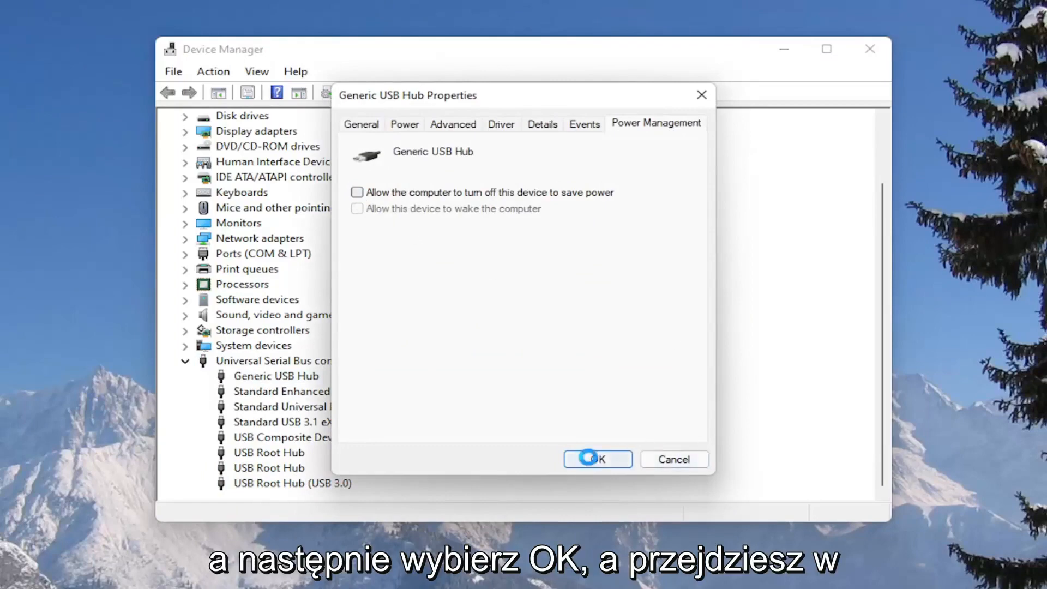
pyautogui.click(597, 459)
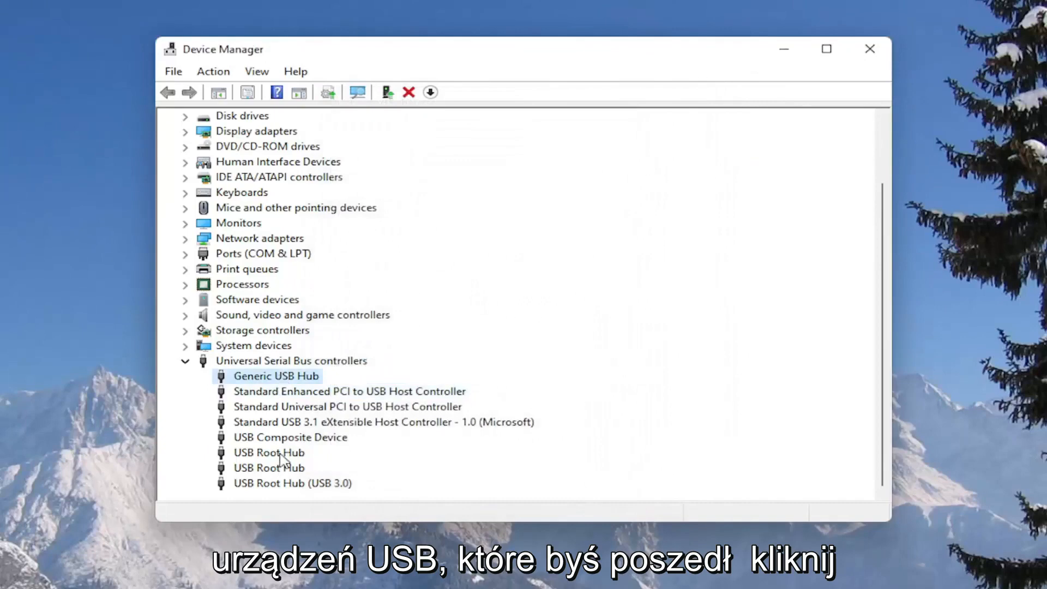
# Uncheck power-saving turn-off for the USB Root Hub, then close Device Manager
pyautogui.doubleClick(269, 452)
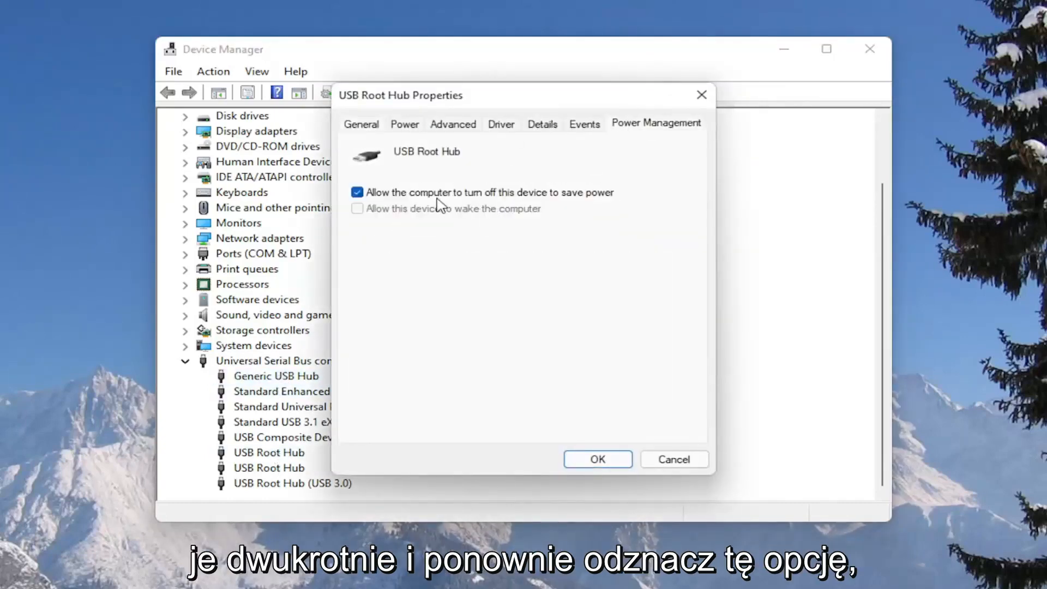
pyautogui.click(356, 192)
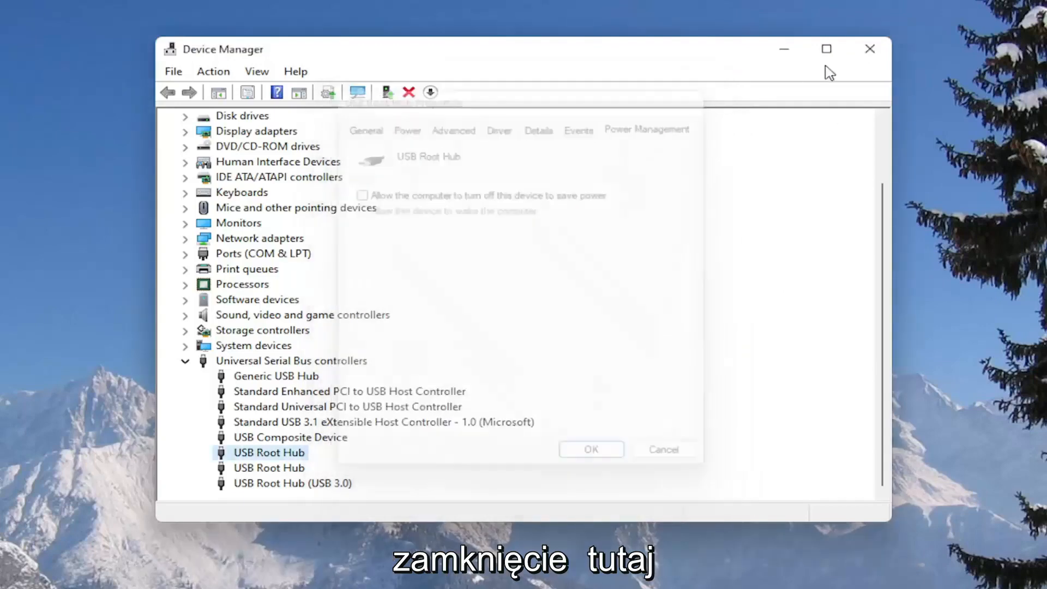
pyautogui.click(869, 49)
pyautogui.write('control panel')
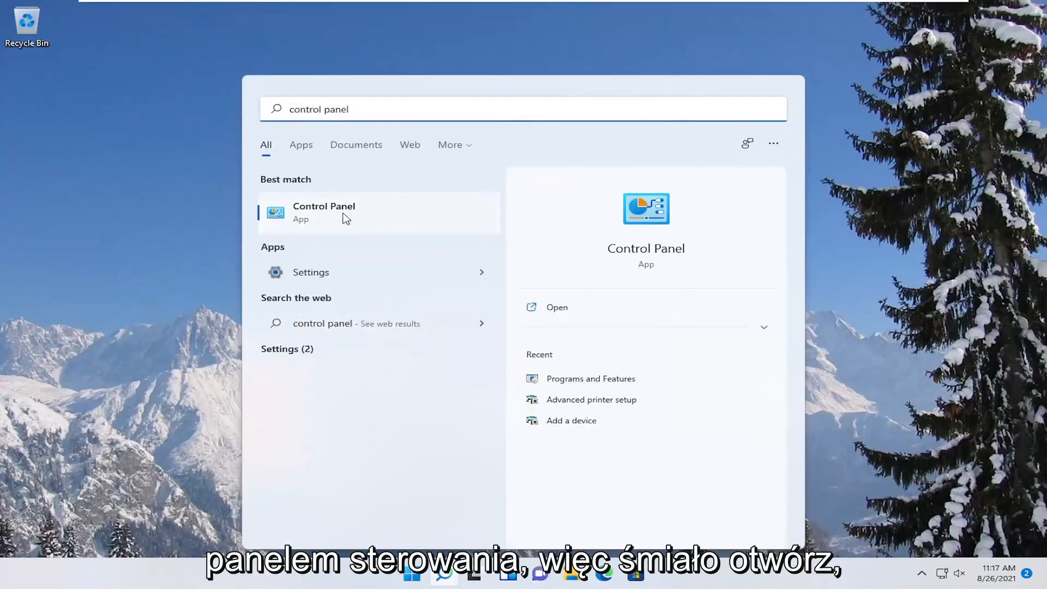
# Open Control Panel, set View by to Category, and enter Hardware and Sound
pyautogui.click(324, 212)
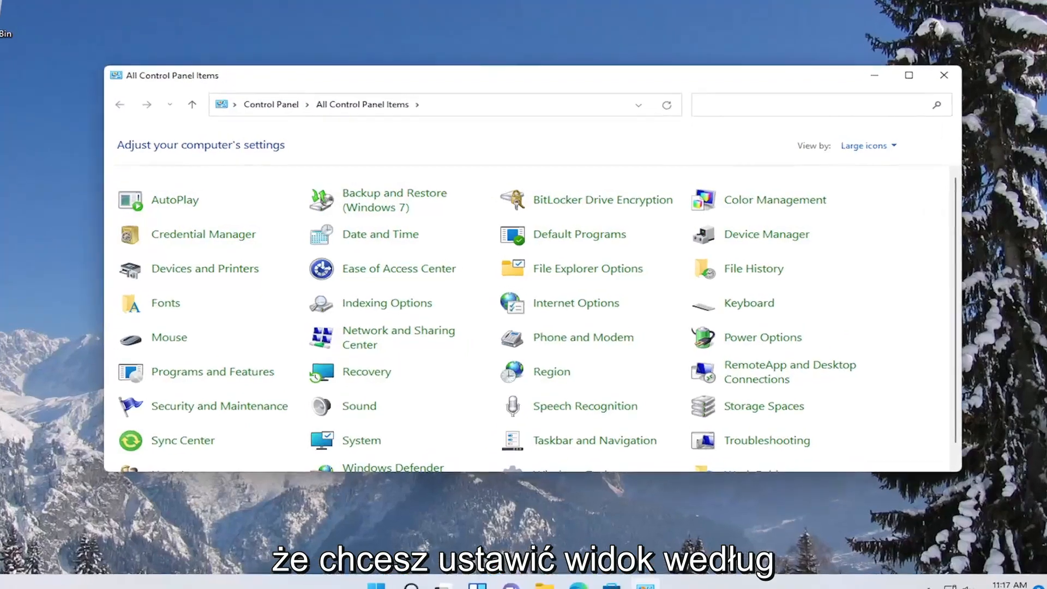
pyautogui.click(868, 144)
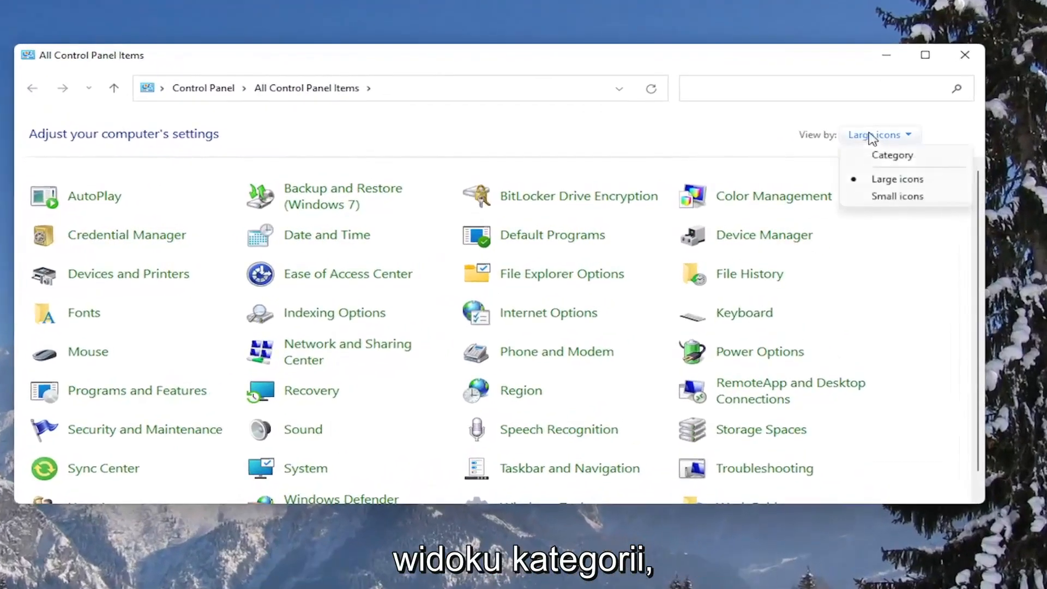
pyautogui.click(892, 155)
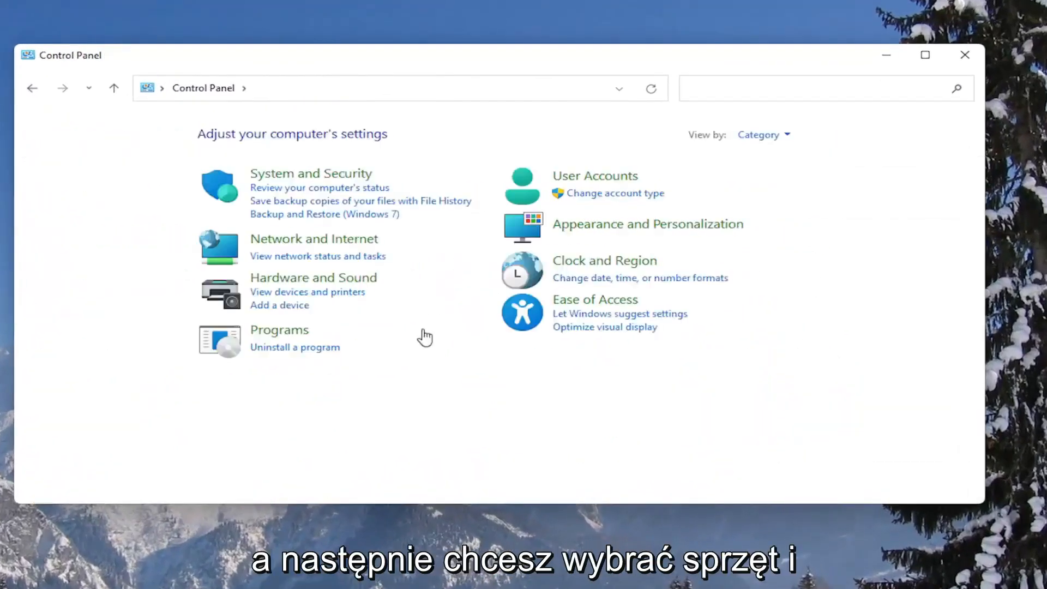
pyautogui.click(313, 278)
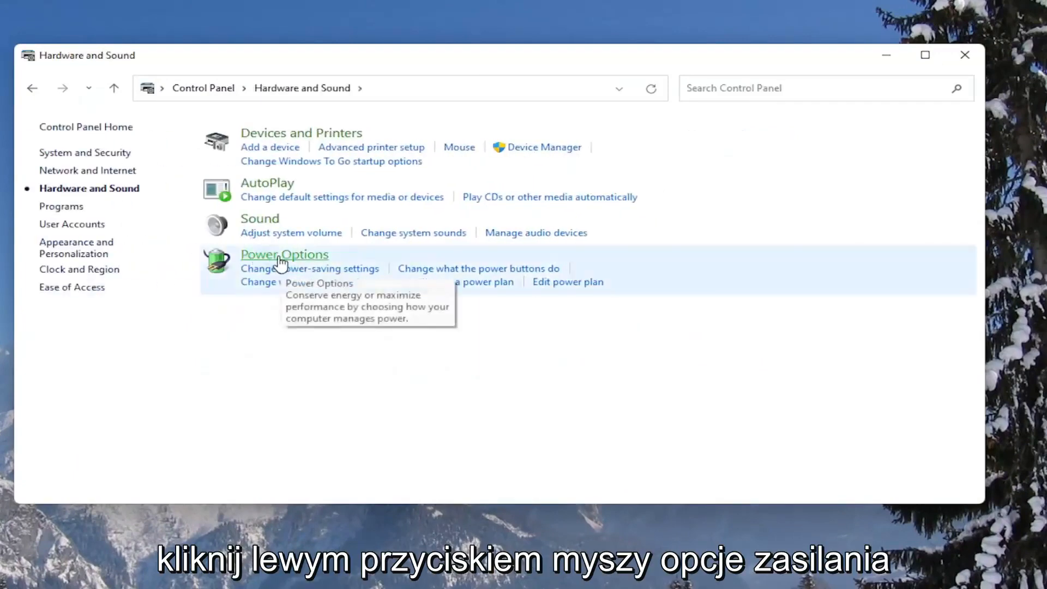
# Open Power Options and reach the Balanced plan's advanced power settings
pyautogui.click(284, 254)
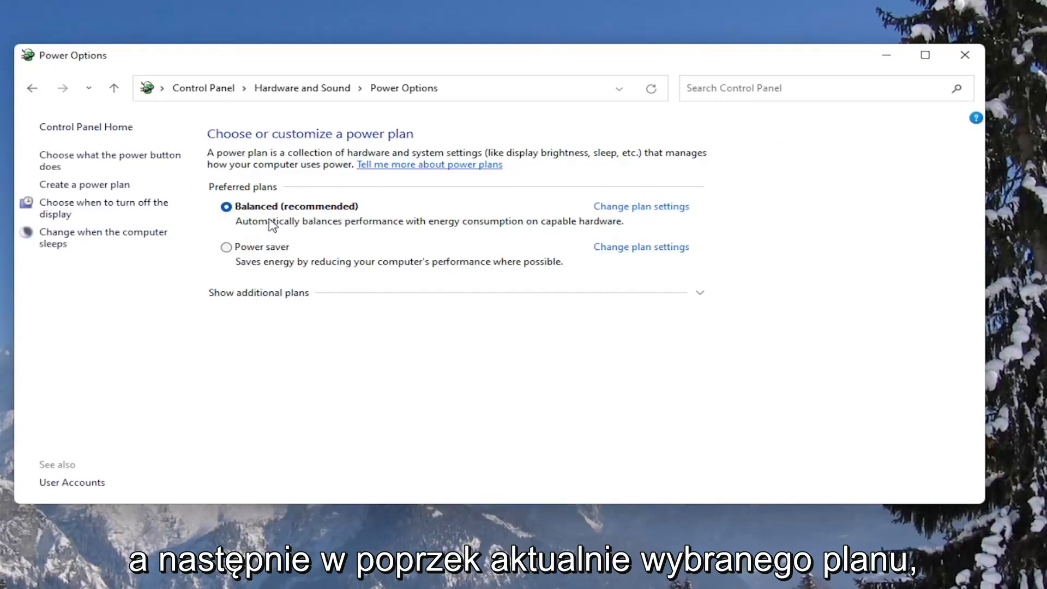
pyautogui.moveTo(522, 229)
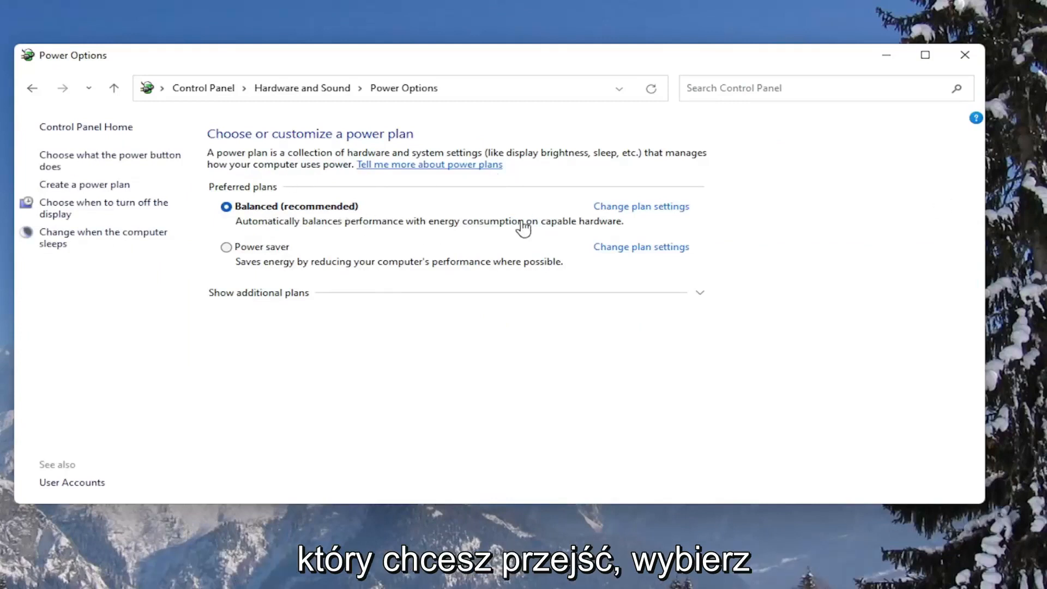
pyautogui.click(641, 206)
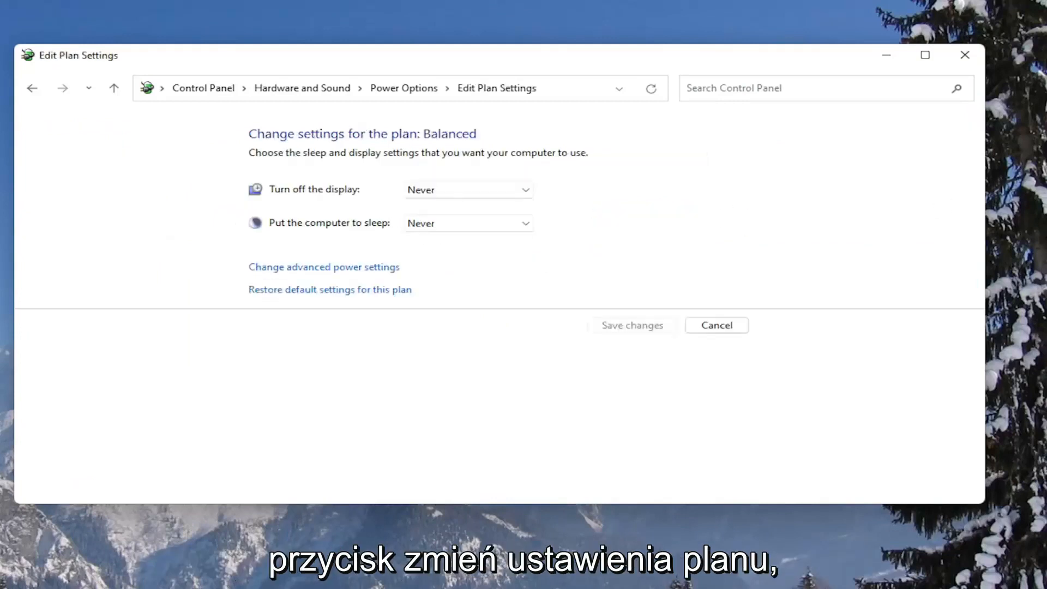
pyautogui.moveTo(399, 262)
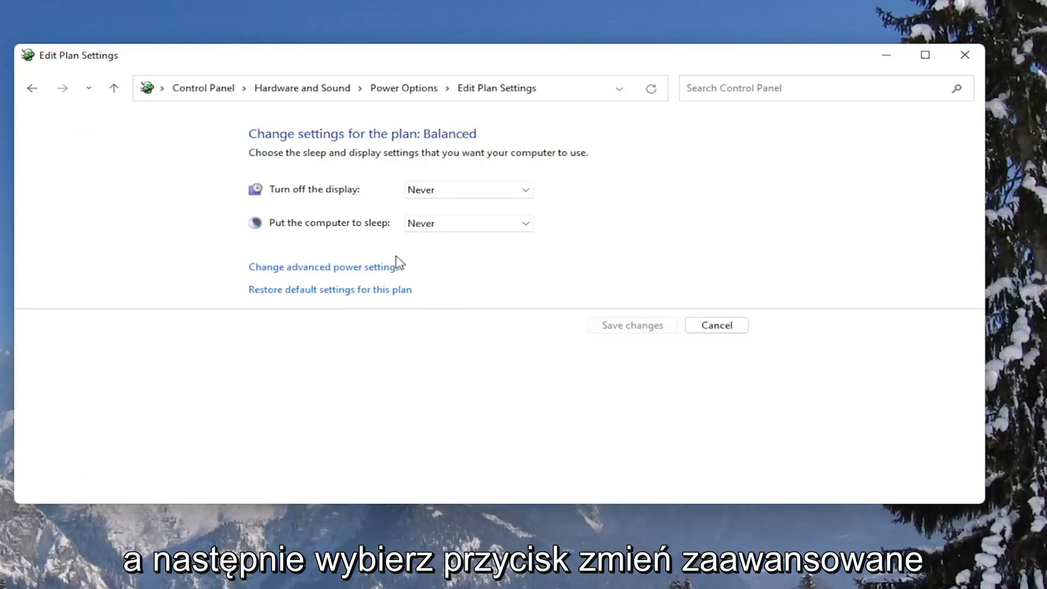
pyautogui.moveTo(338, 272)
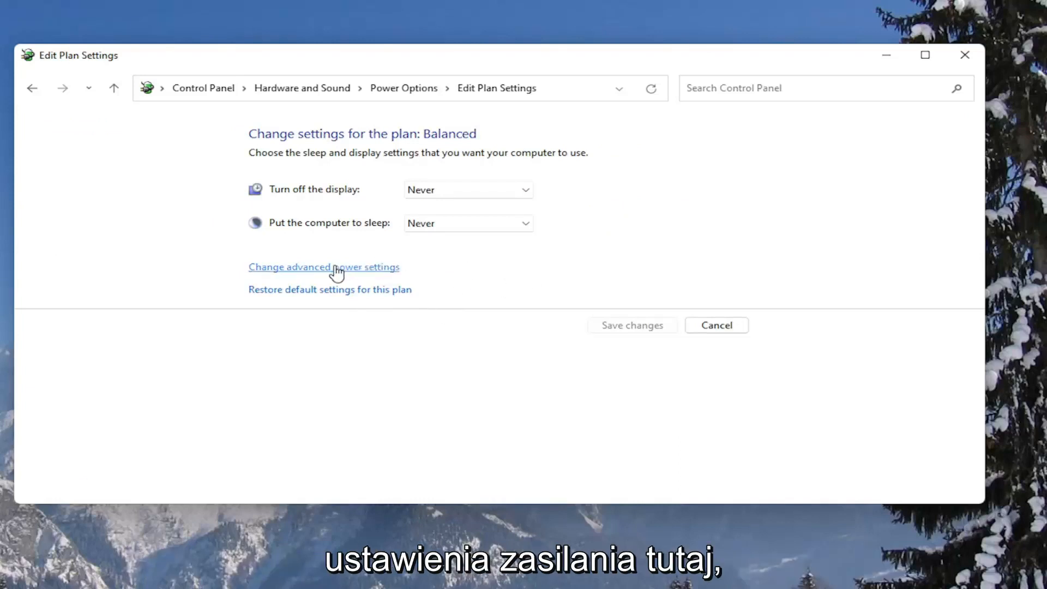
pyautogui.click(324, 267)
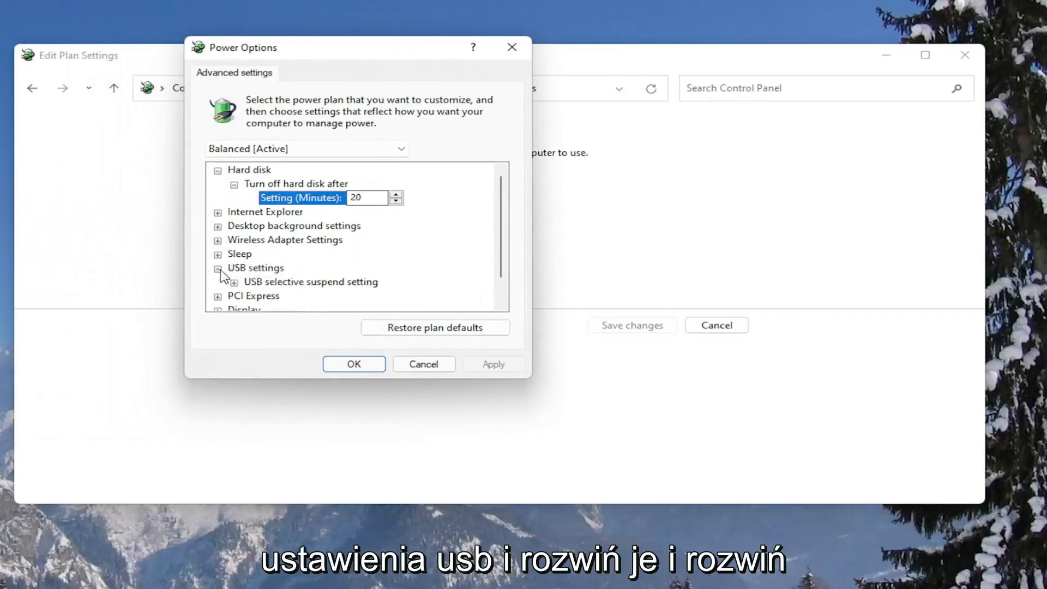
# Set USB selective suspend setting to Disabled for the Balanced plan and confirm
pyautogui.click(217, 268)
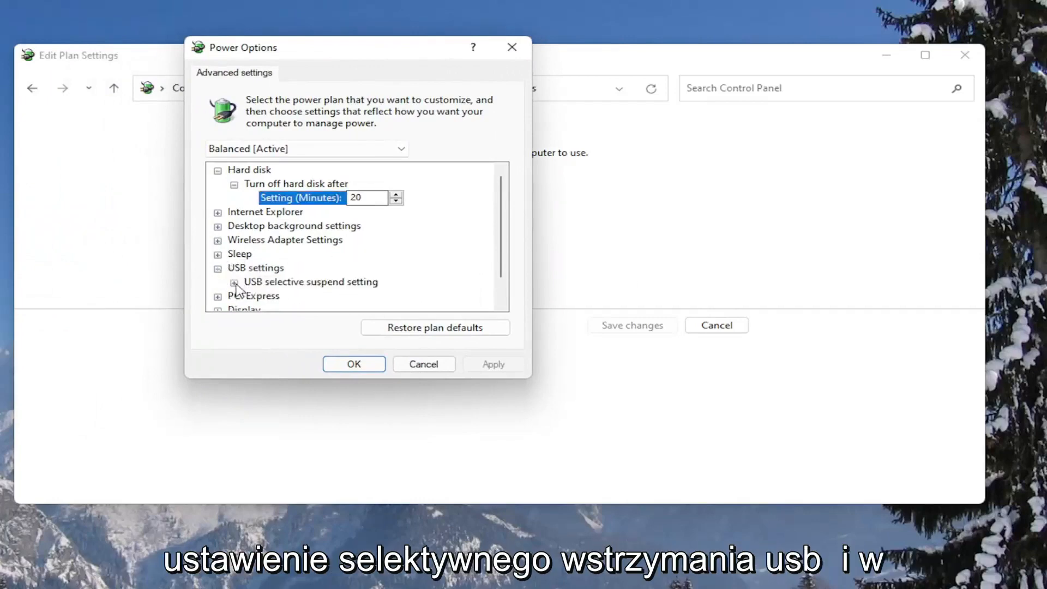
pyautogui.click(235, 282)
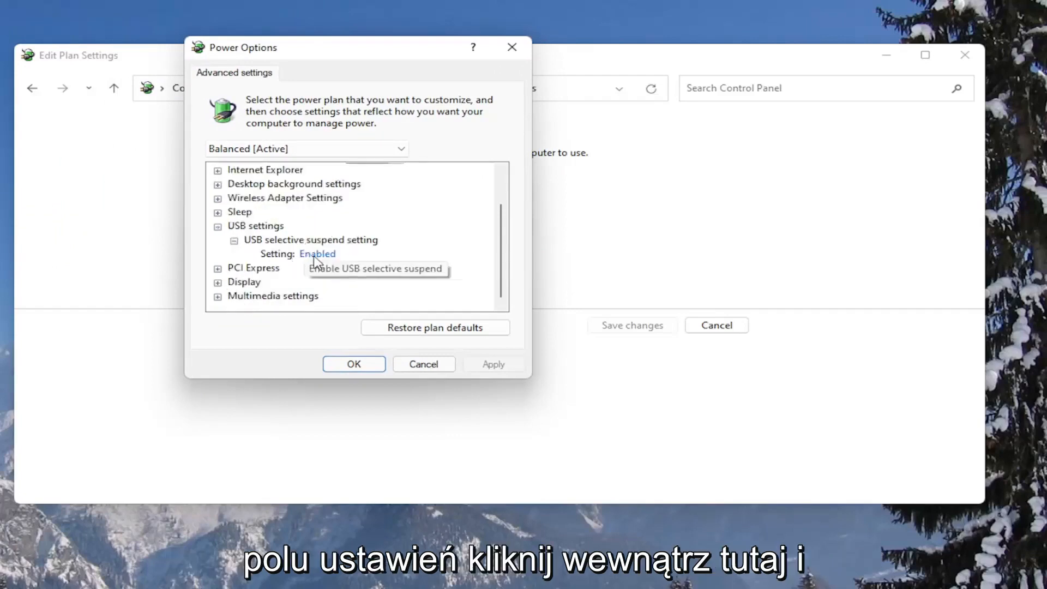
pyautogui.click(317, 254)
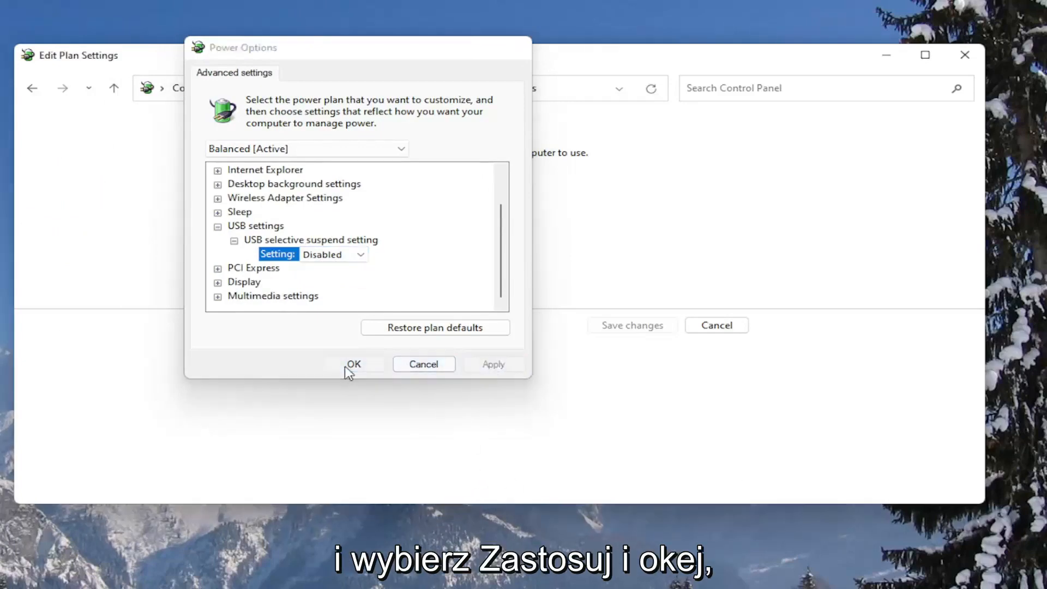
pyautogui.click(354, 364)
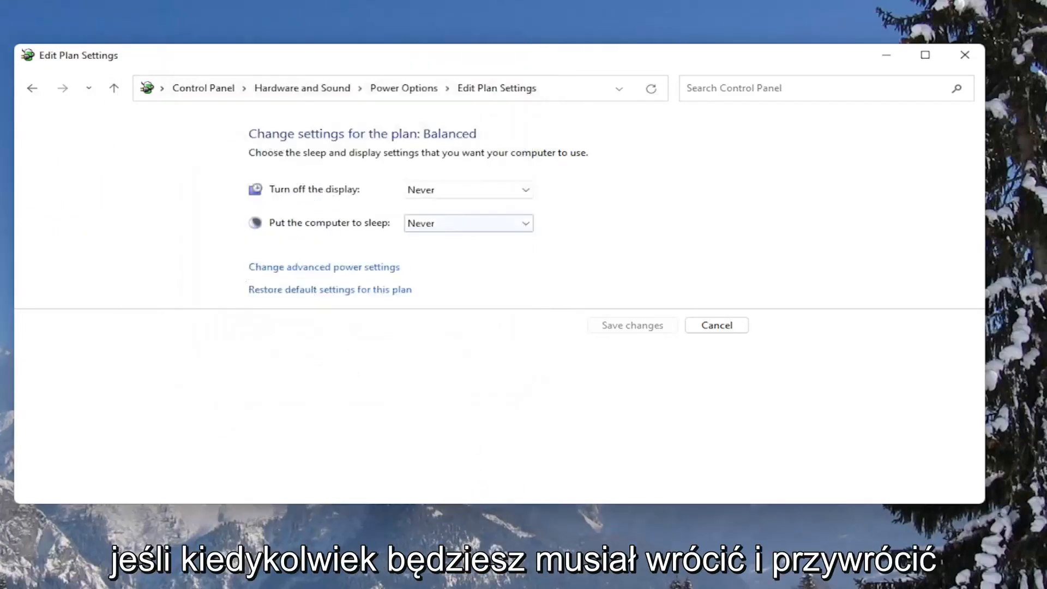
pyautogui.moveTo(307, 295)
pyautogui.write('de')
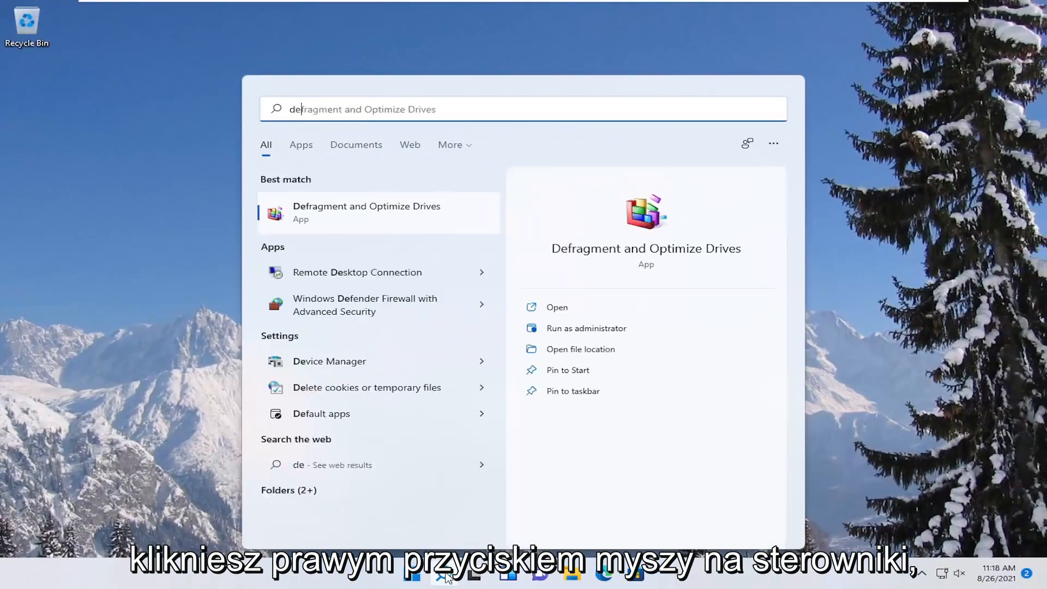
# Relaunch Device Manager from the Windows Search results
pyautogui.click(330, 362)
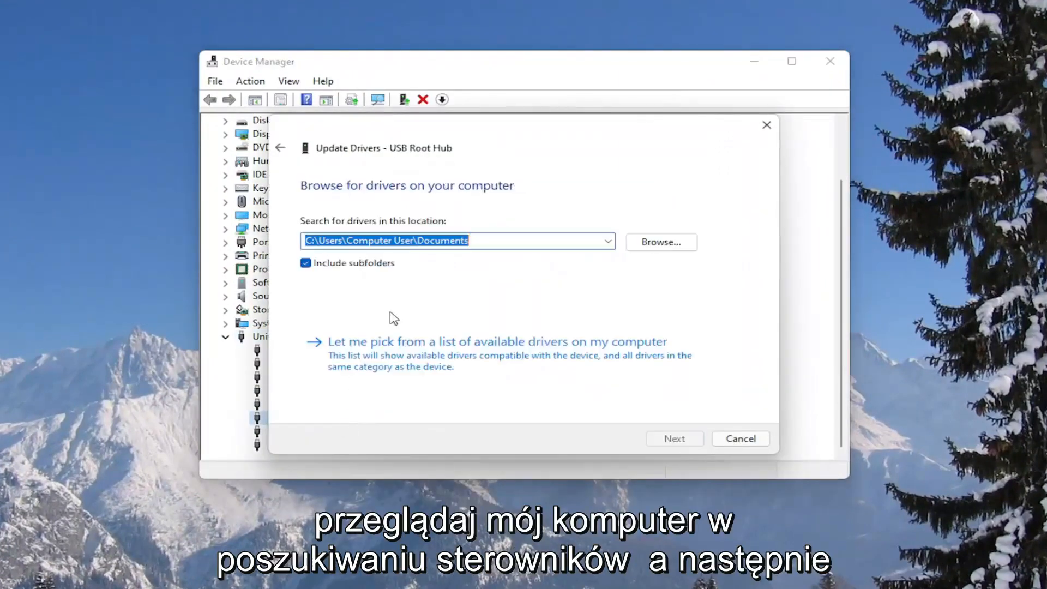
# Pick the USB Root Hub driver from the list, install it, and close Device Manager
pyautogui.click(497, 342)
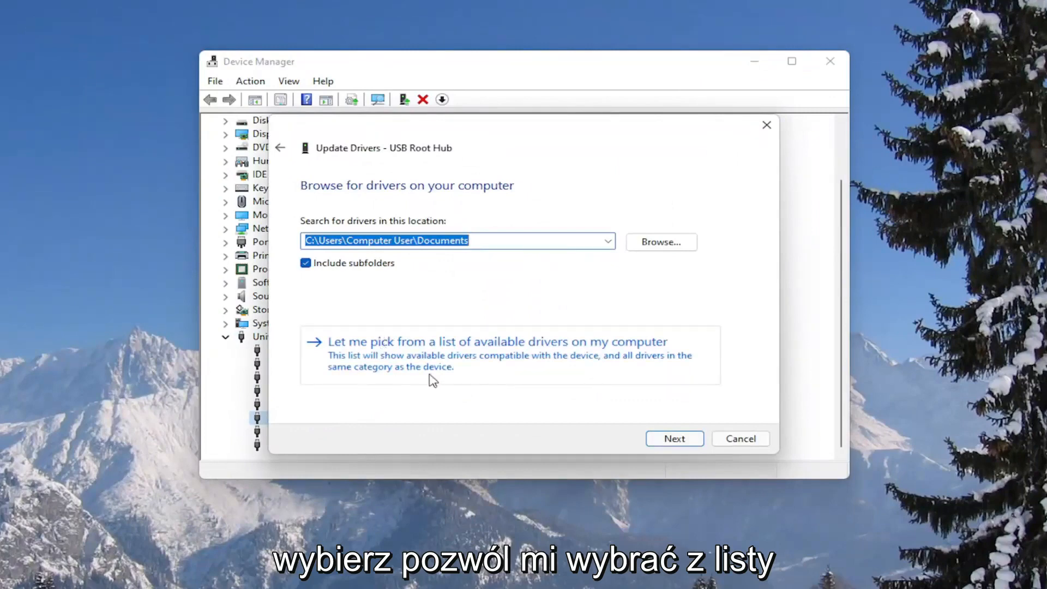
pyautogui.click(497, 342)
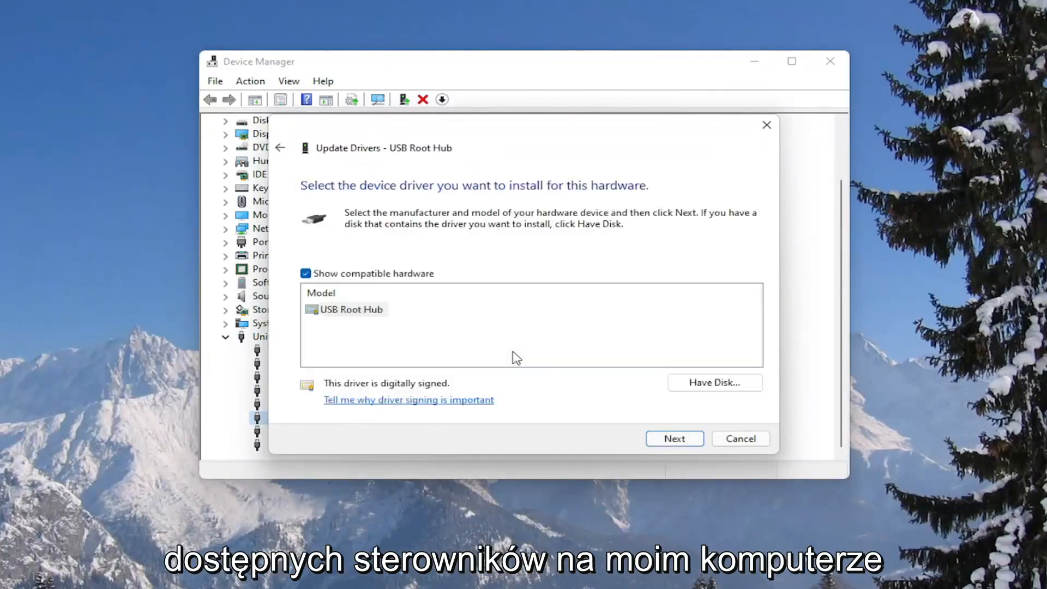
pyautogui.click(675, 438)
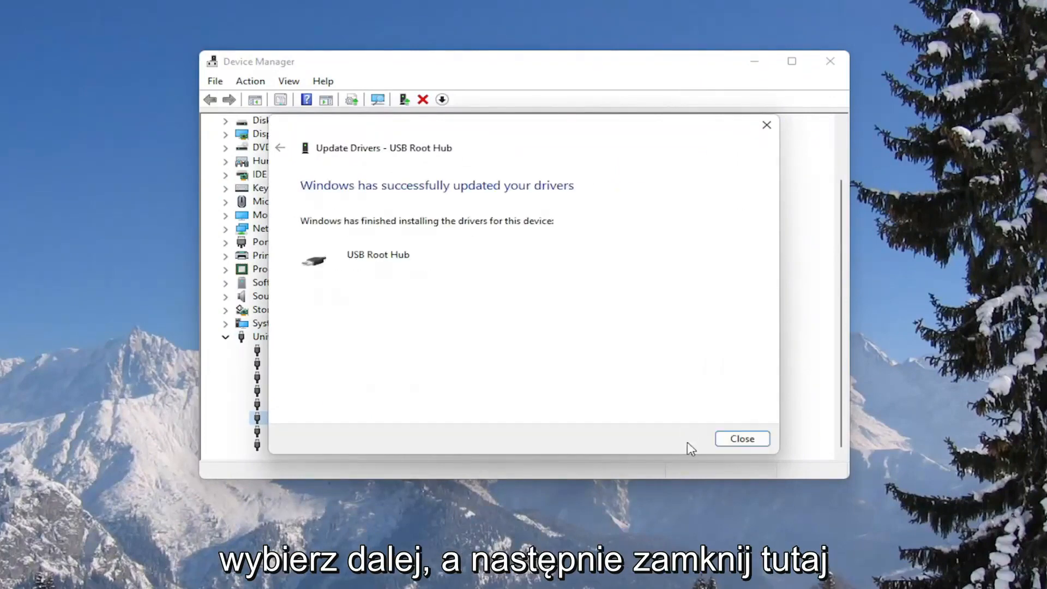
pyautogui.click(742, 439)
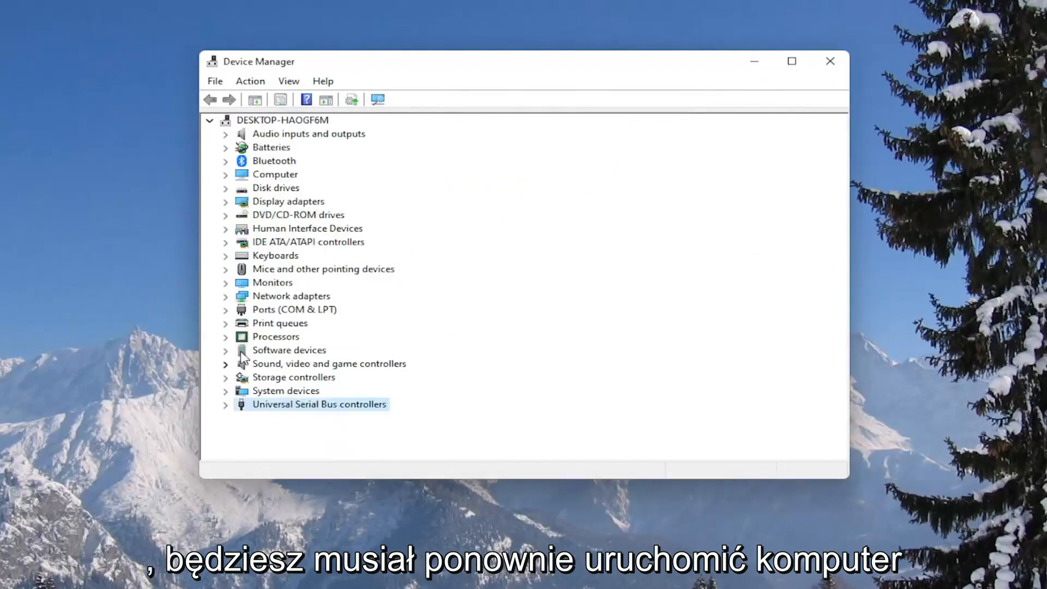
pyautogui.click(830, 60)
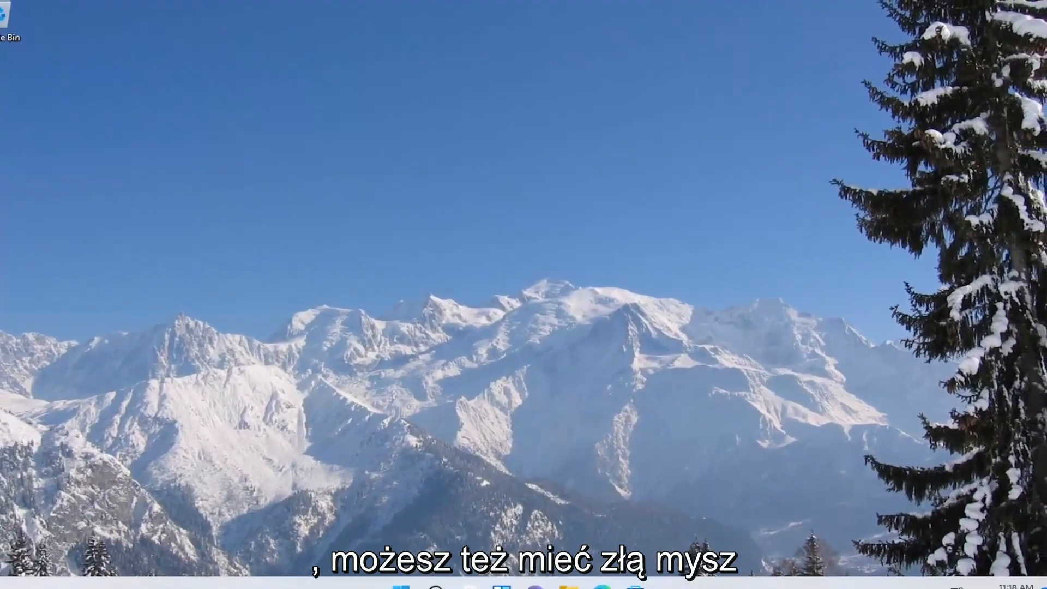